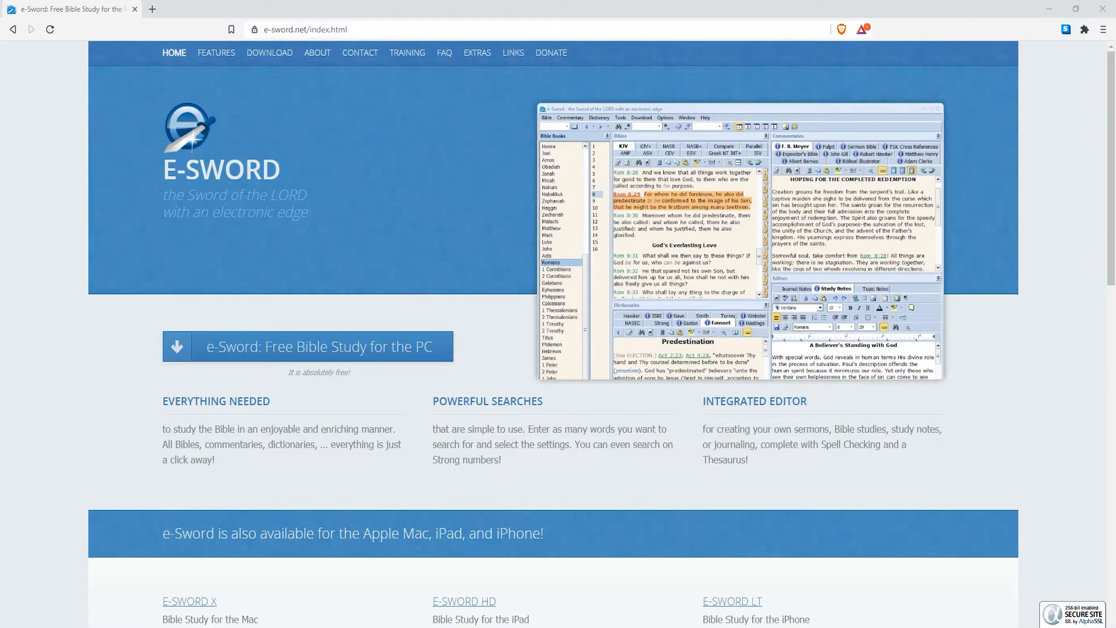
- Reach the site's Downloads page offering the e-Sword v12.2.0 installer
click(687, 533)
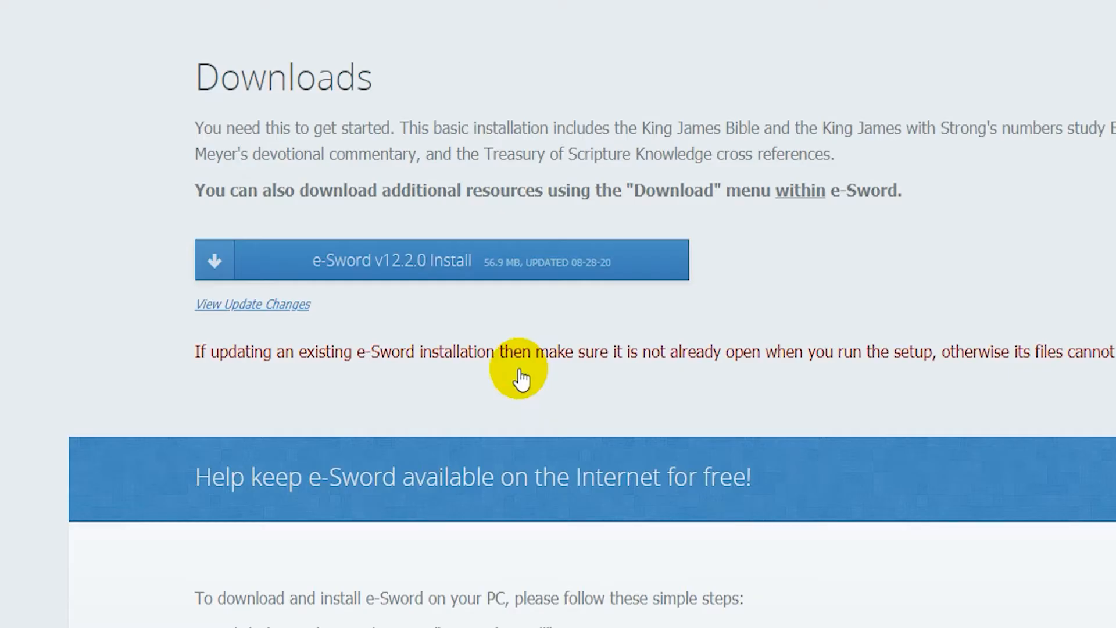
mouse_move(476, 291)
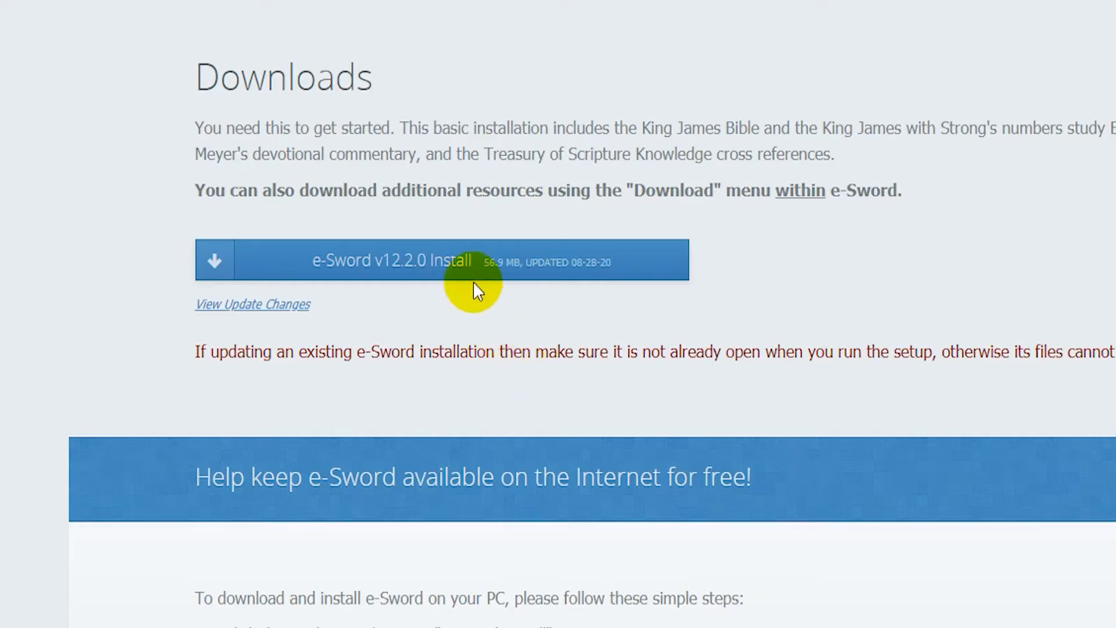
- Download the e-Sword v12.2.0 setup file, save it, and run it from the download bar
click(442, 259)
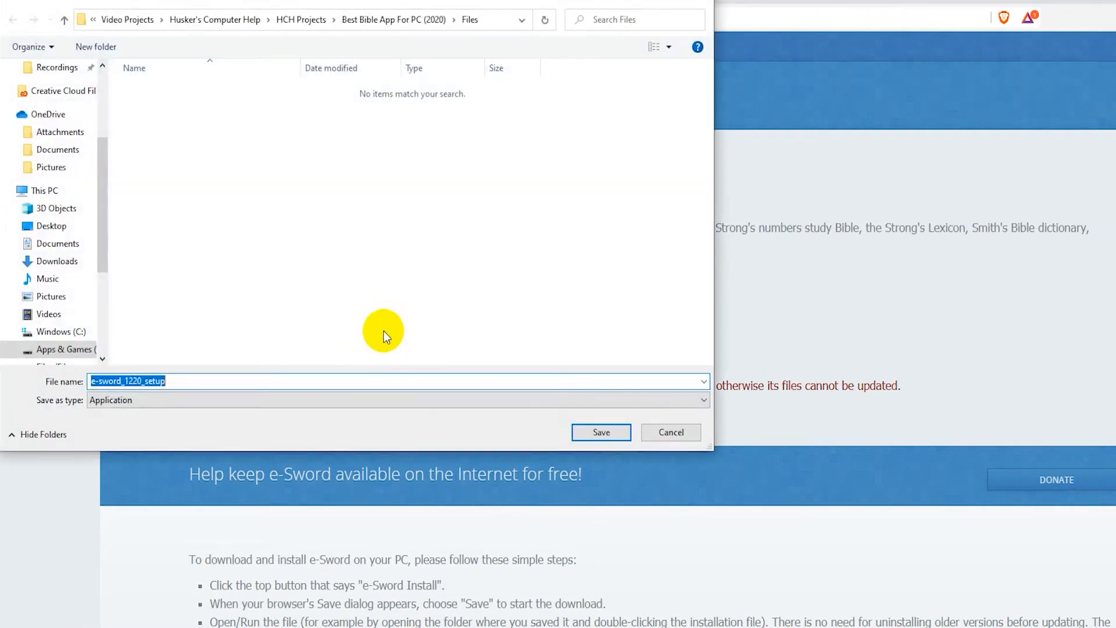
click(600, 432)
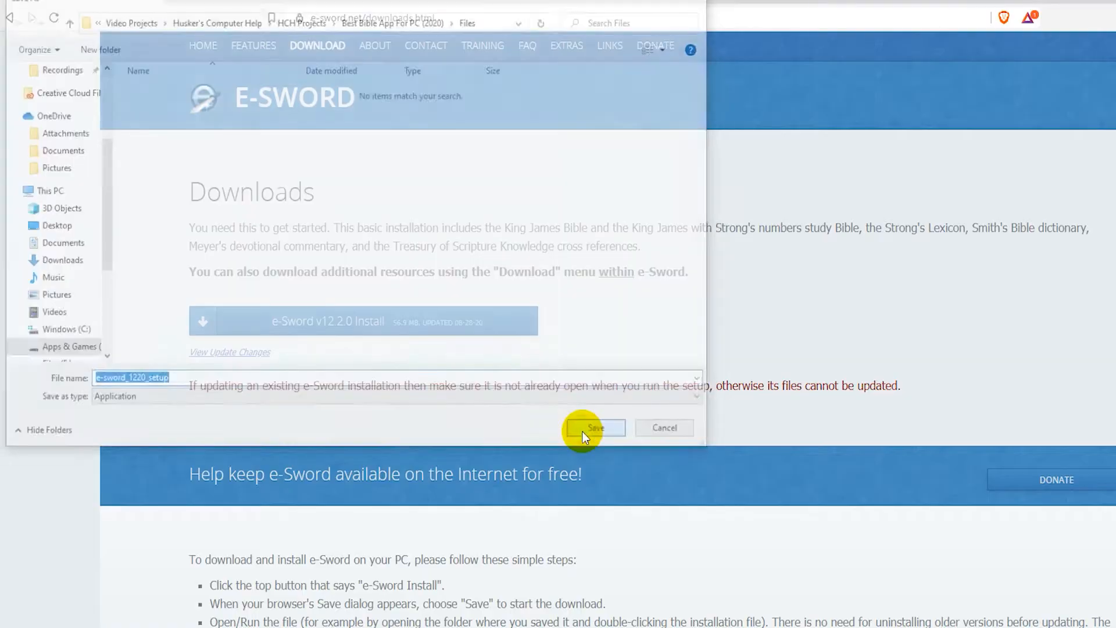
click(594, 428)
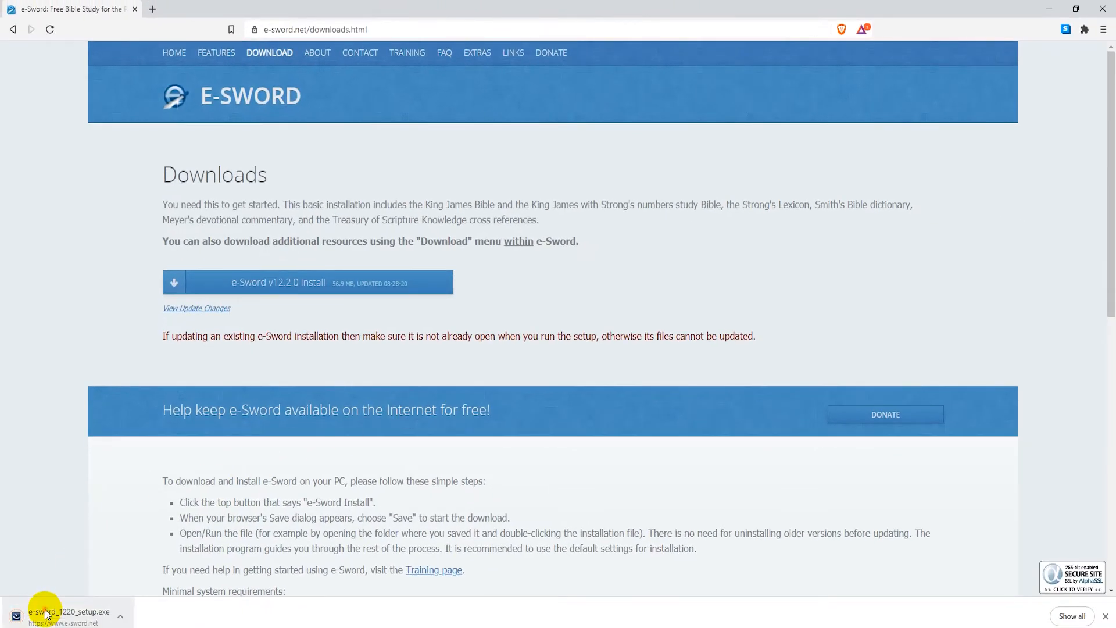
click(46, 612)
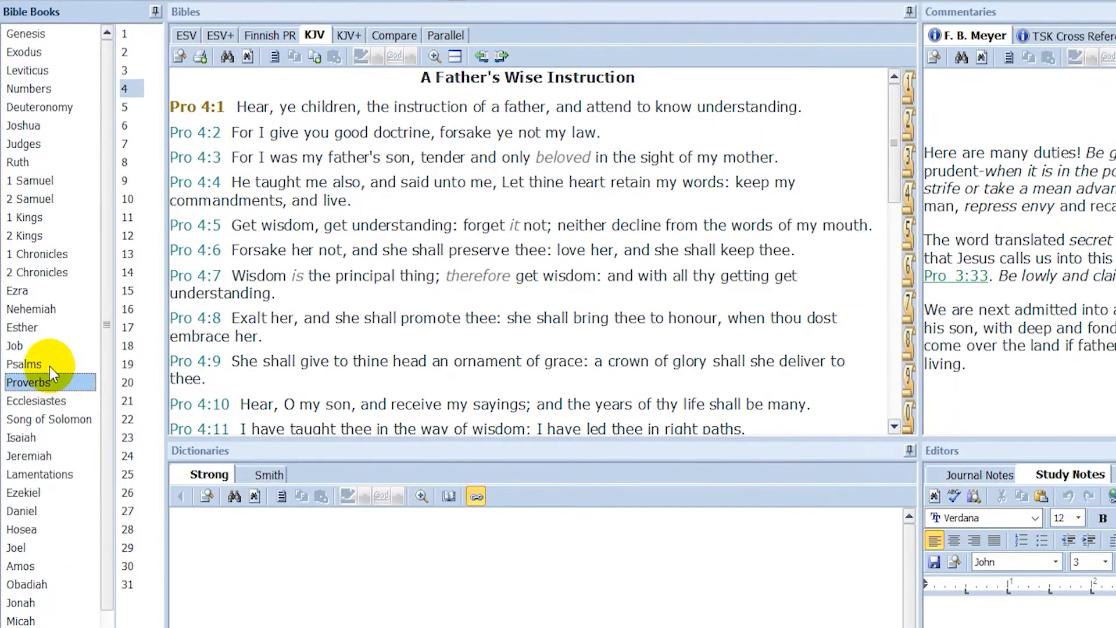
- Switch the KJV reading from Proverbs 4 to the book of Psalms, chapter 23
click(25, 363)
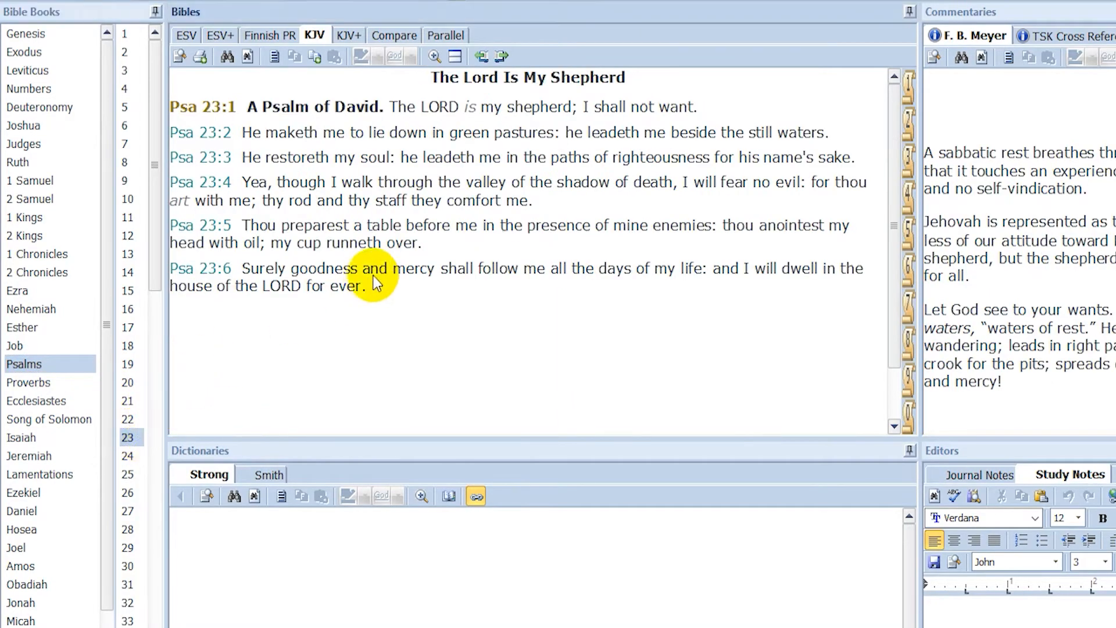
mouse_move(369, 268)
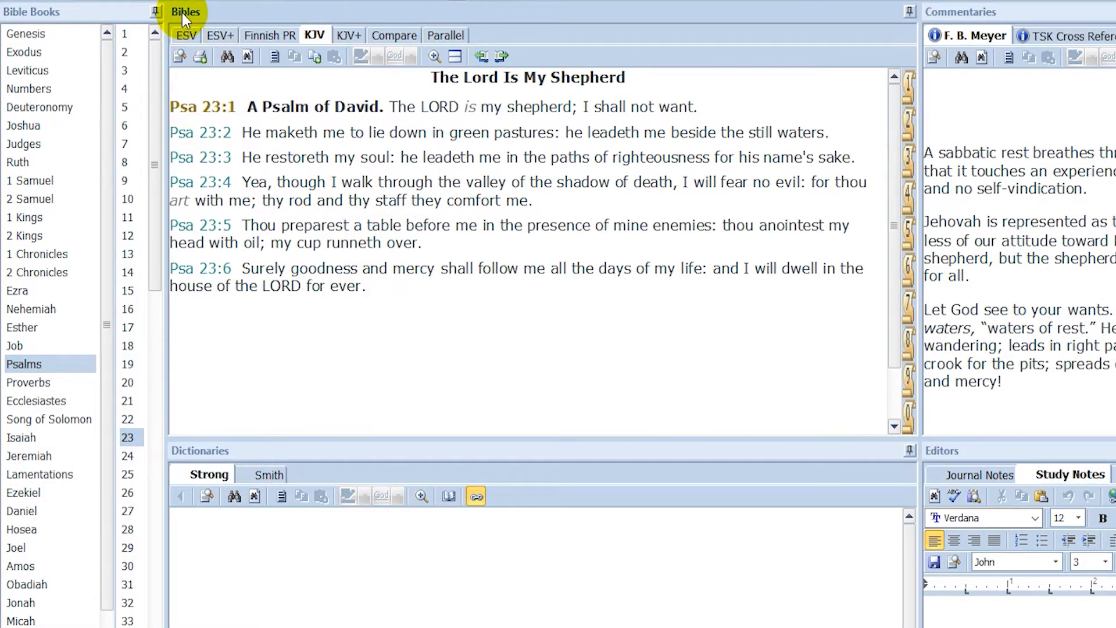
mouse_move(186, 36)
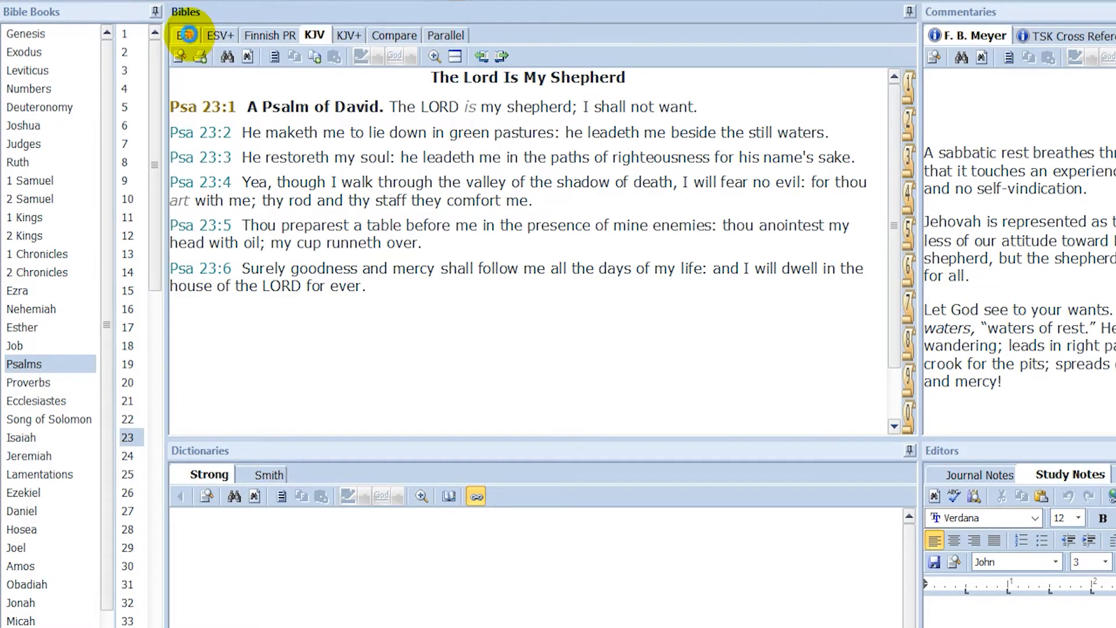
- View Psalm 23 in the ESV+, KJV and KJV+ translations one after another
click(220, 36)
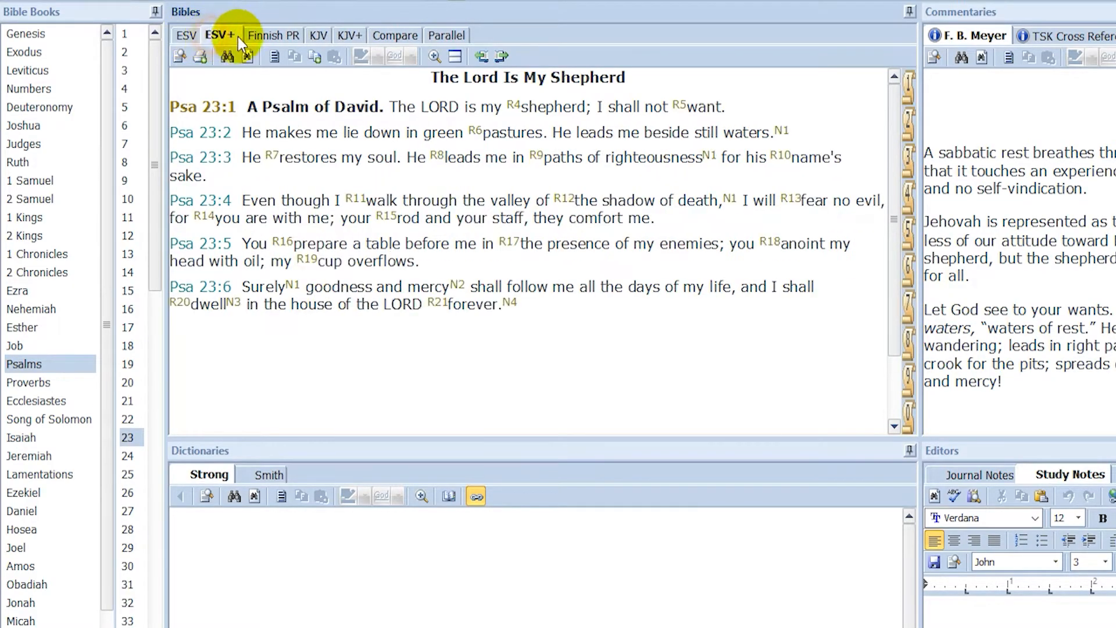
click(315, 36)
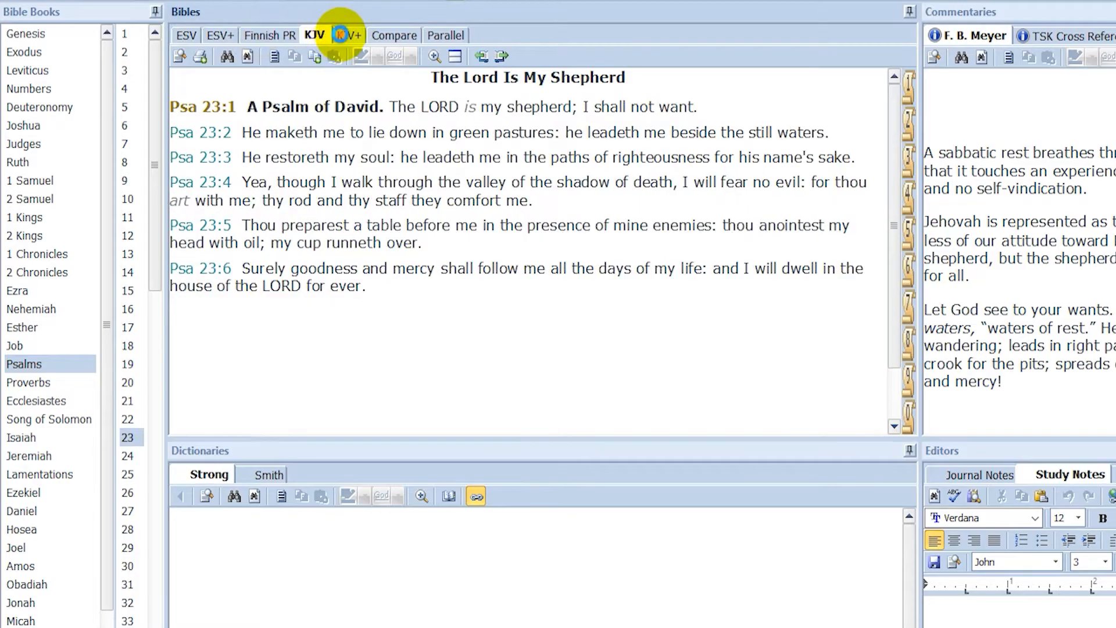
click(391, 35)
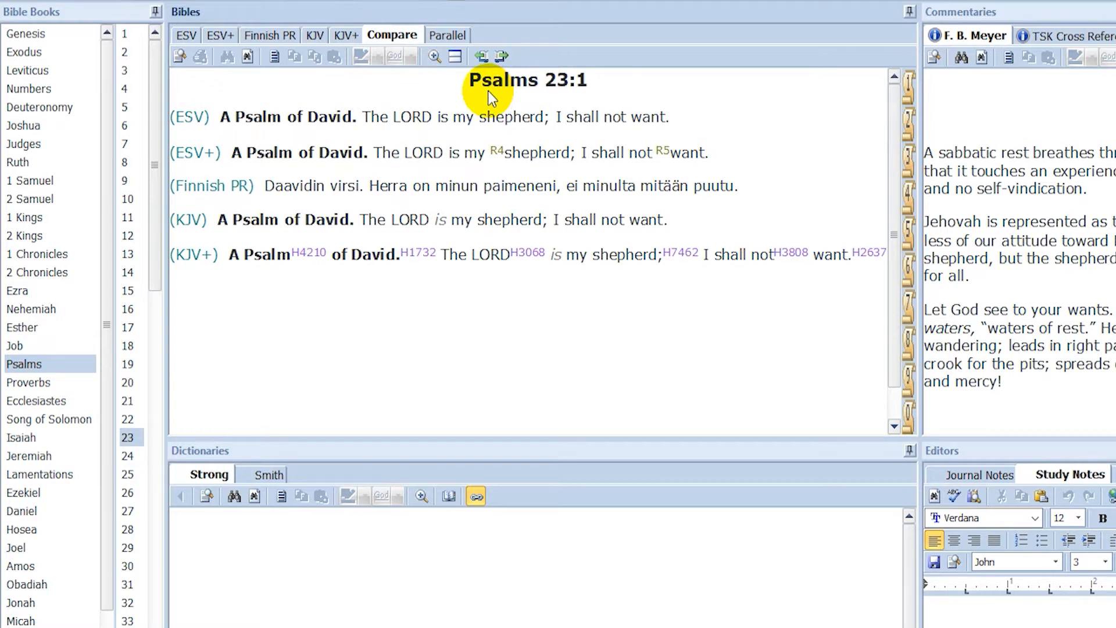
mouse_move(197, 141)
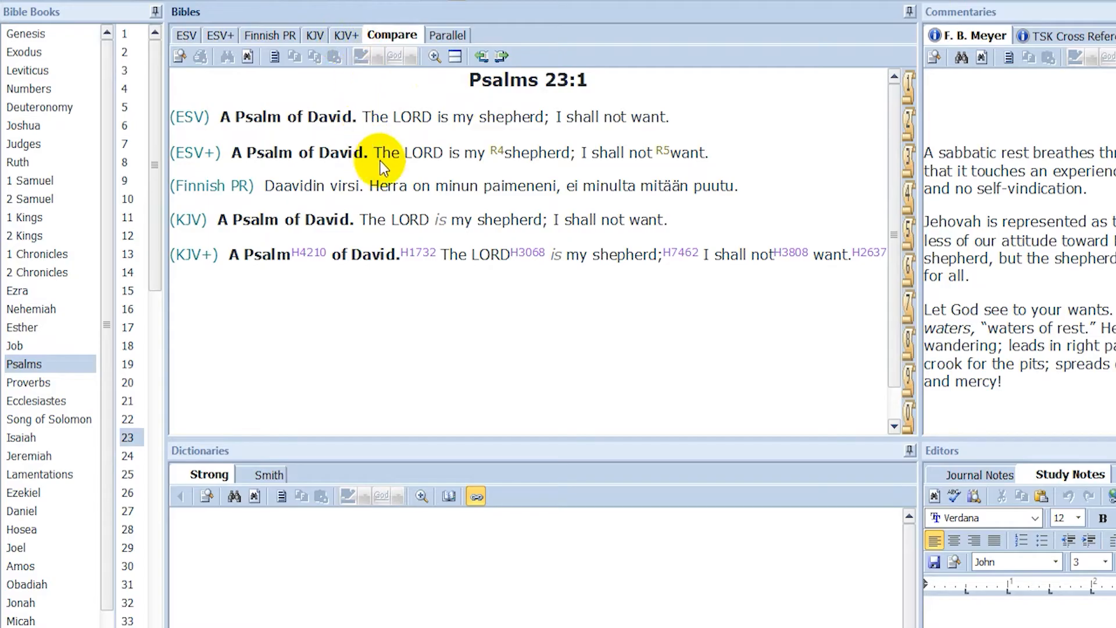
- Show Psalm 23:1 in the Compare view across every installed translation
click(445, 34)
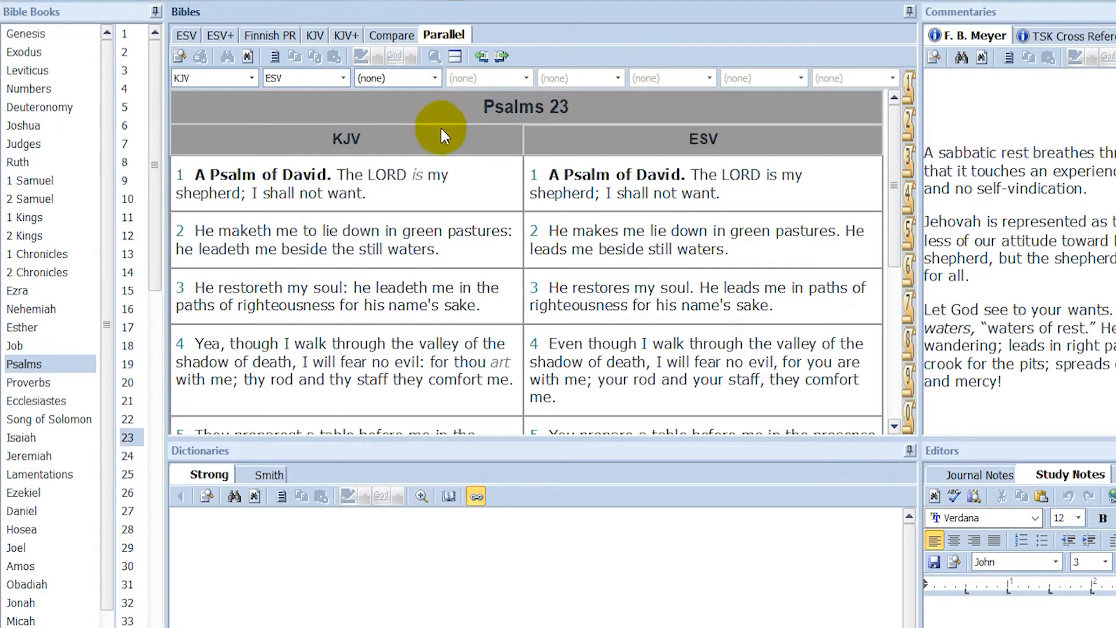
mouse_move(312, 111)
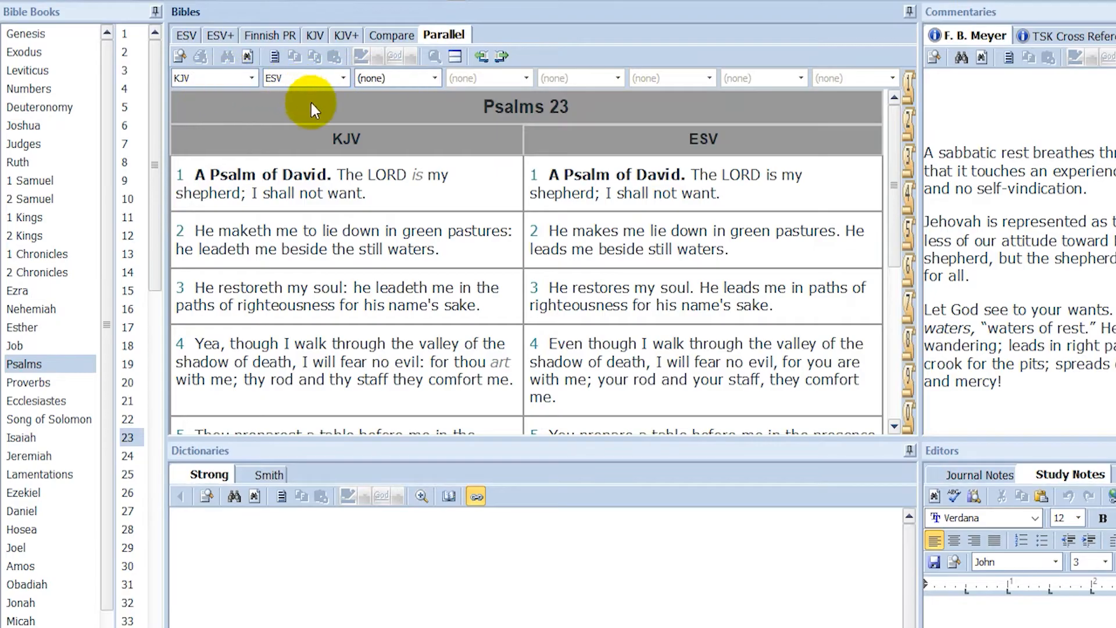
- Add Finnish PR as the third parallel column beside KJV and ESV for Psalm 23
click(434, 78)
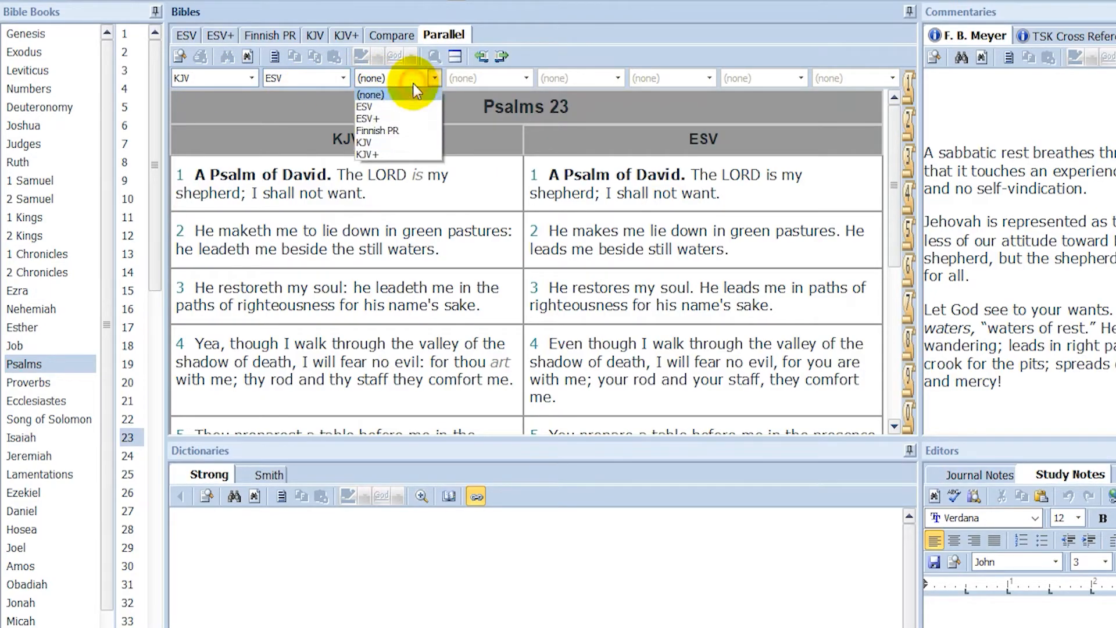
click(378, 130)
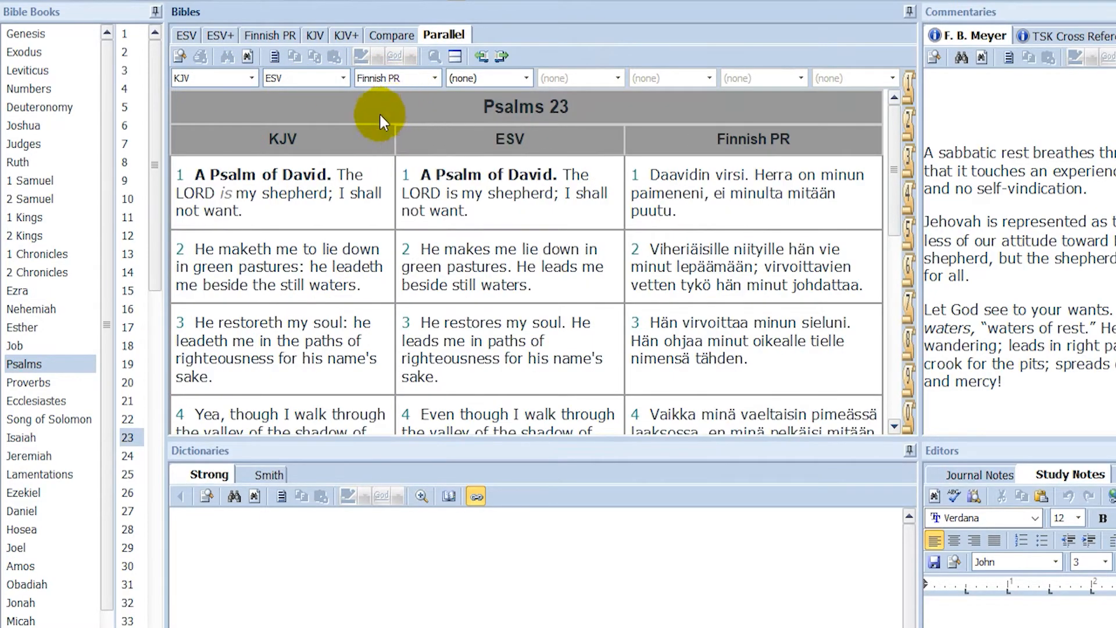
mouse_move(715, 150)
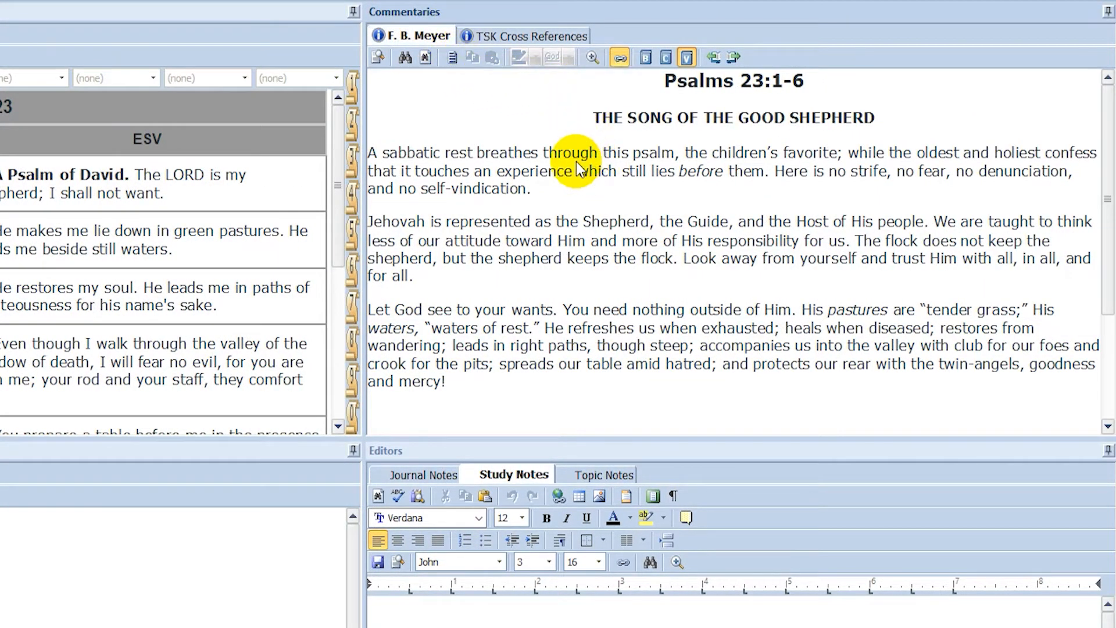
mouse_move(491, 117)
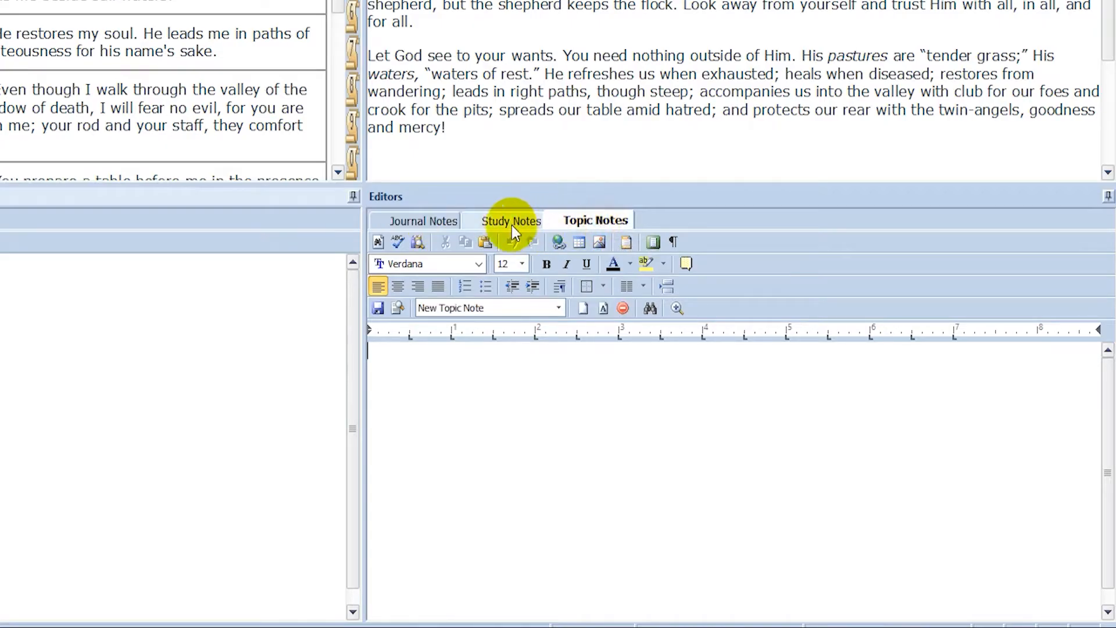
click(510, 220)
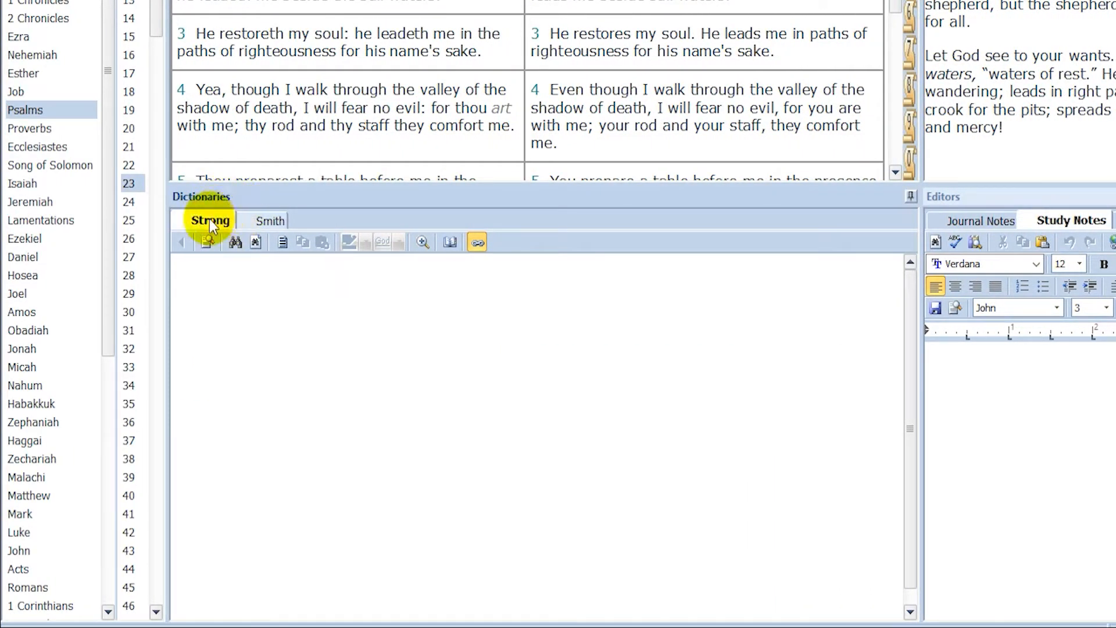
mouse_move(211, 220)
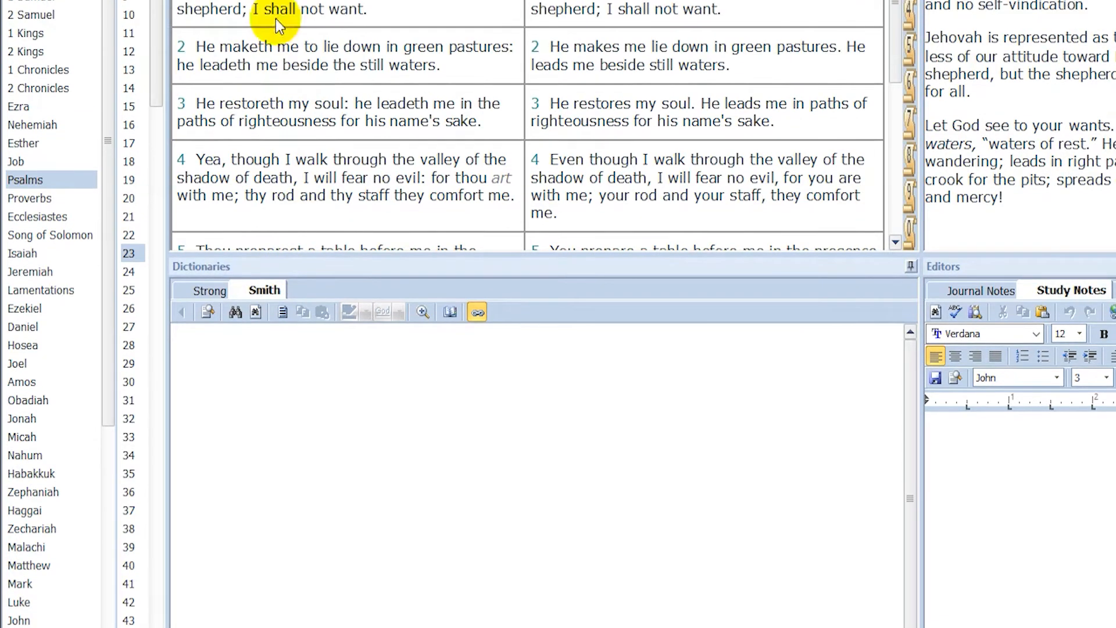
- Show the Smith dictionary in the Dictionaries pane instead of Strong
click(233, 31)
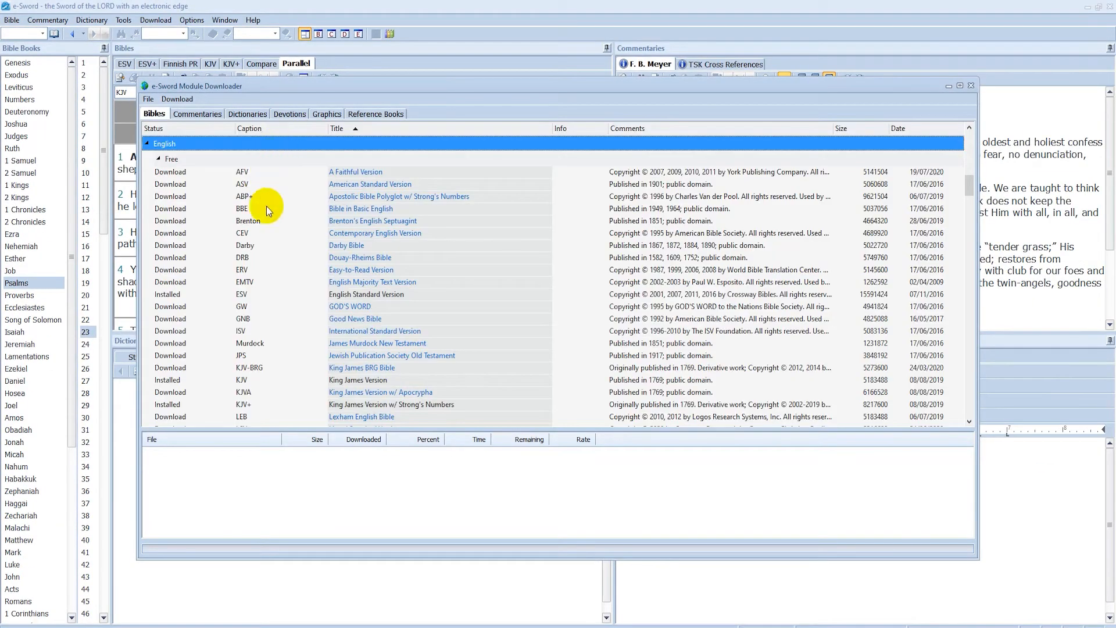
mouse_move(311, 296)
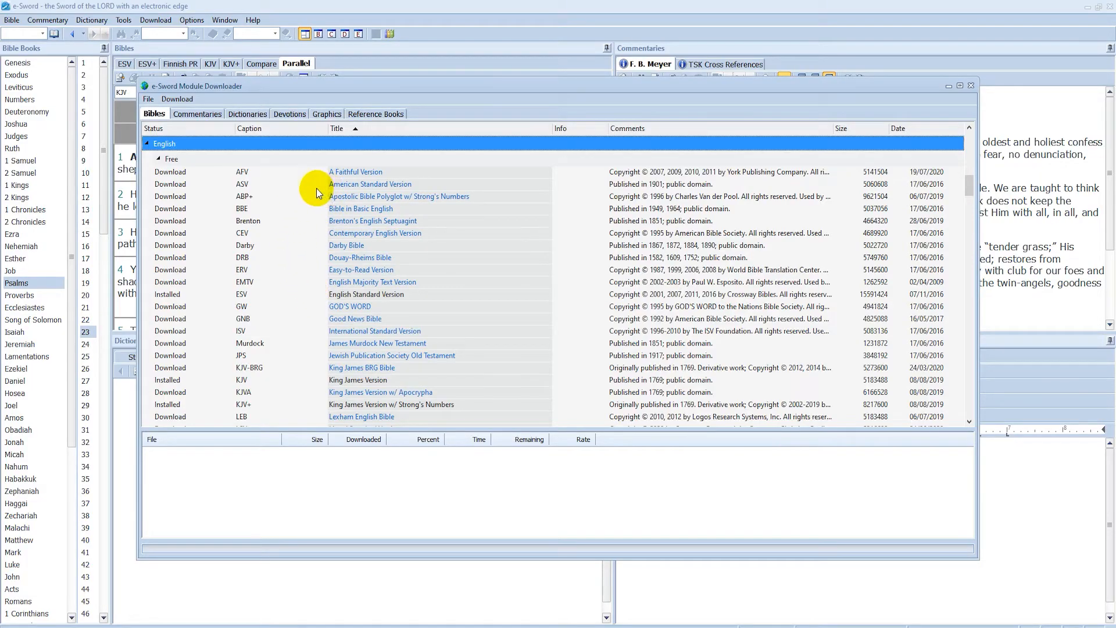
scroll(down, 3)
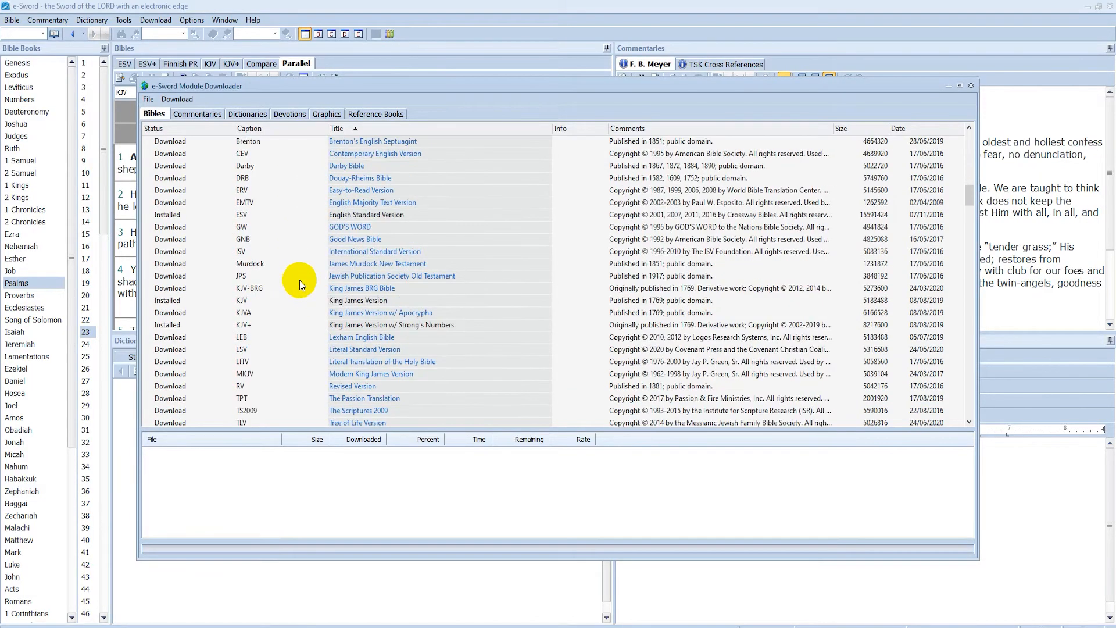
scroll(down, 3)
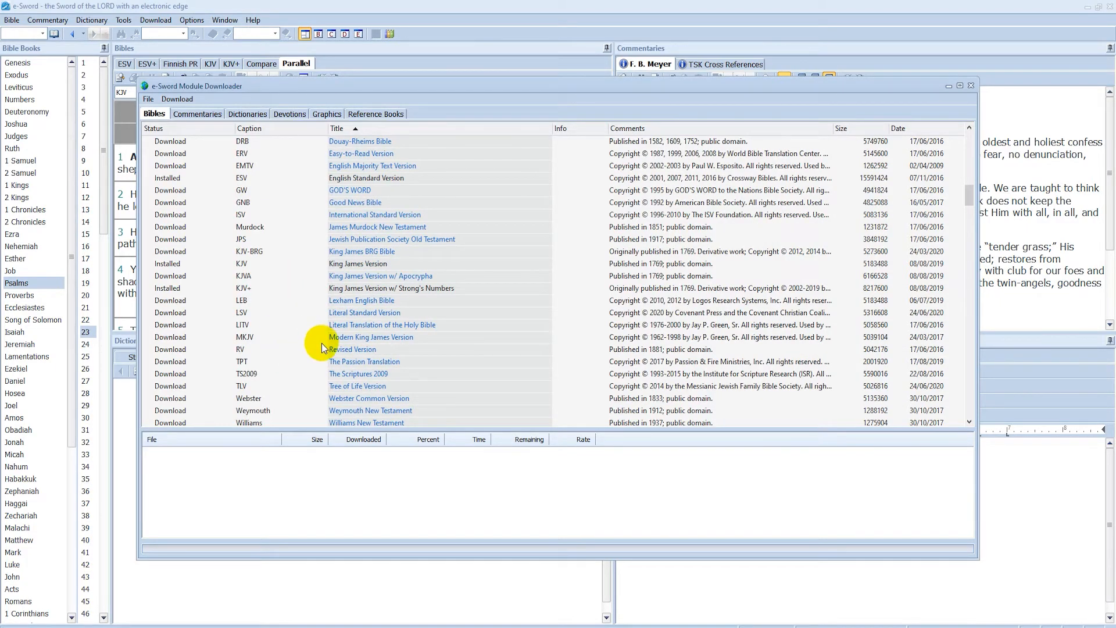
scroll(down, 3)
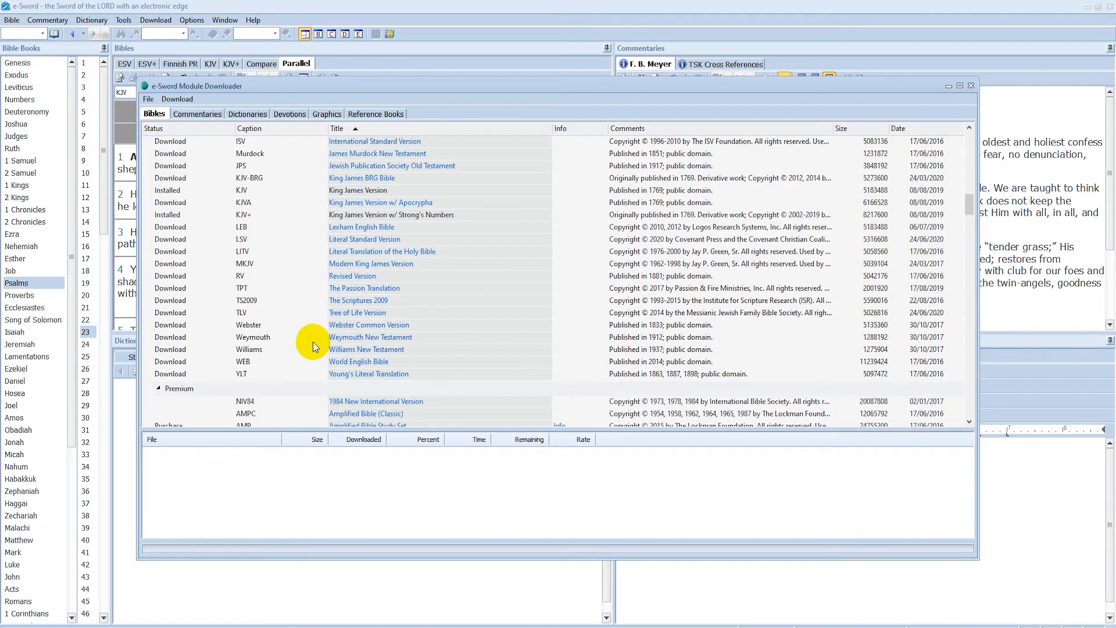
scroll(down, 3)
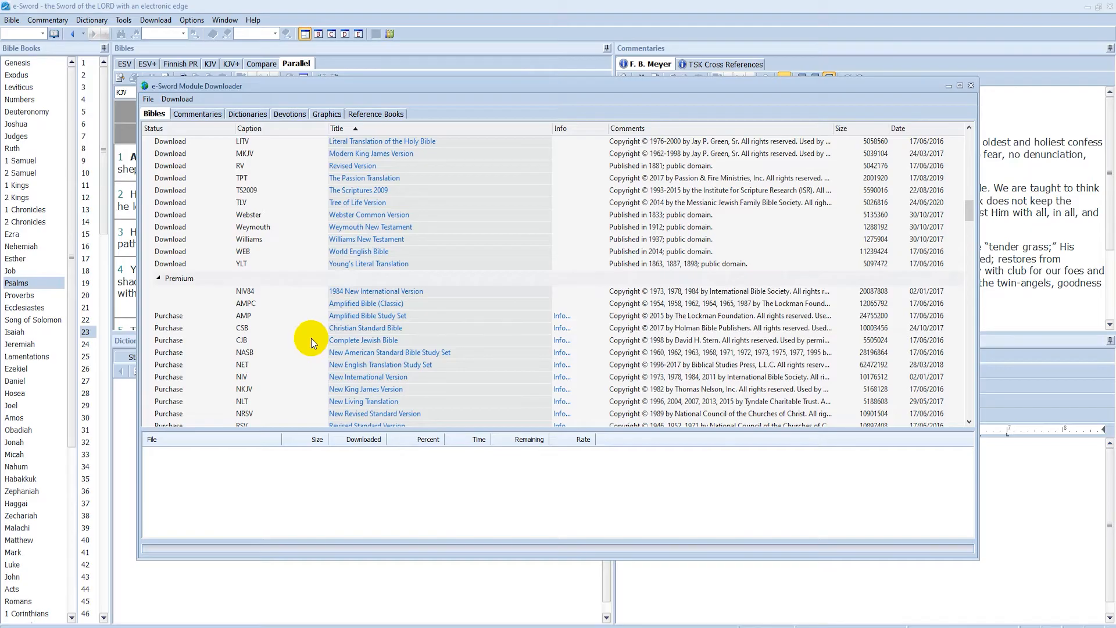
mouse_move(305, 322)
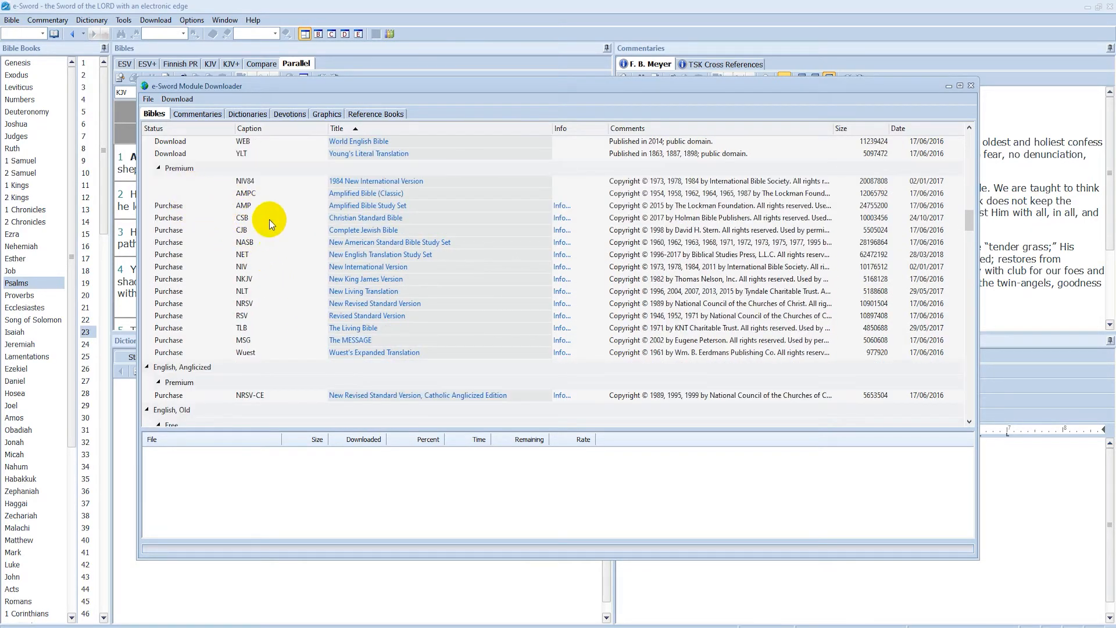
mouse_move(267, 353)
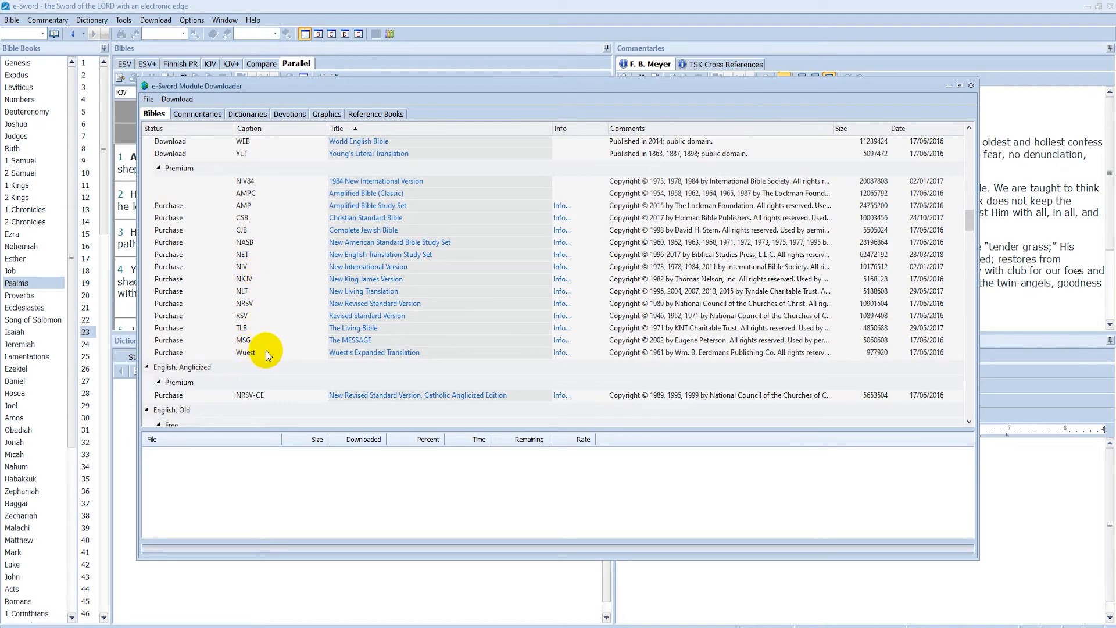
mouse_move(281, 340)
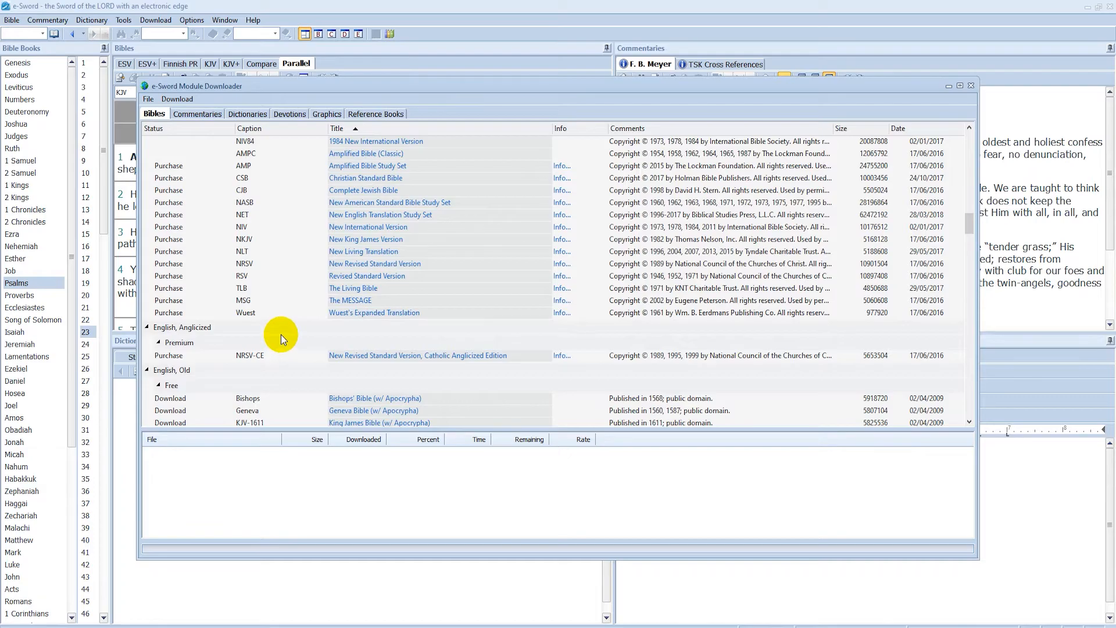
scroll(down, 3)
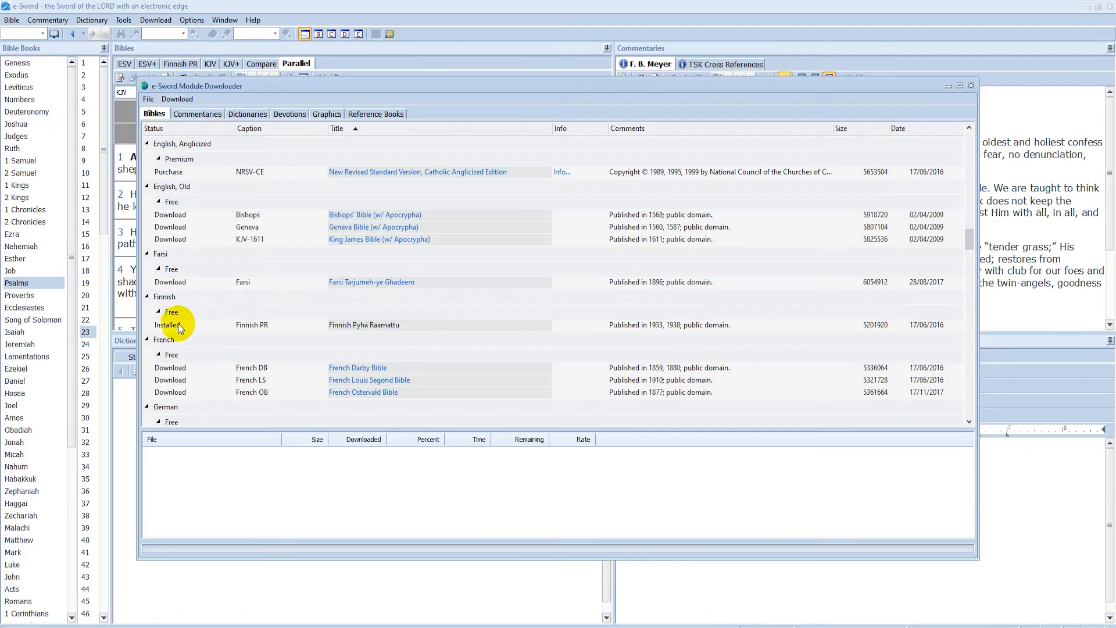
mouse_move(232, 328)
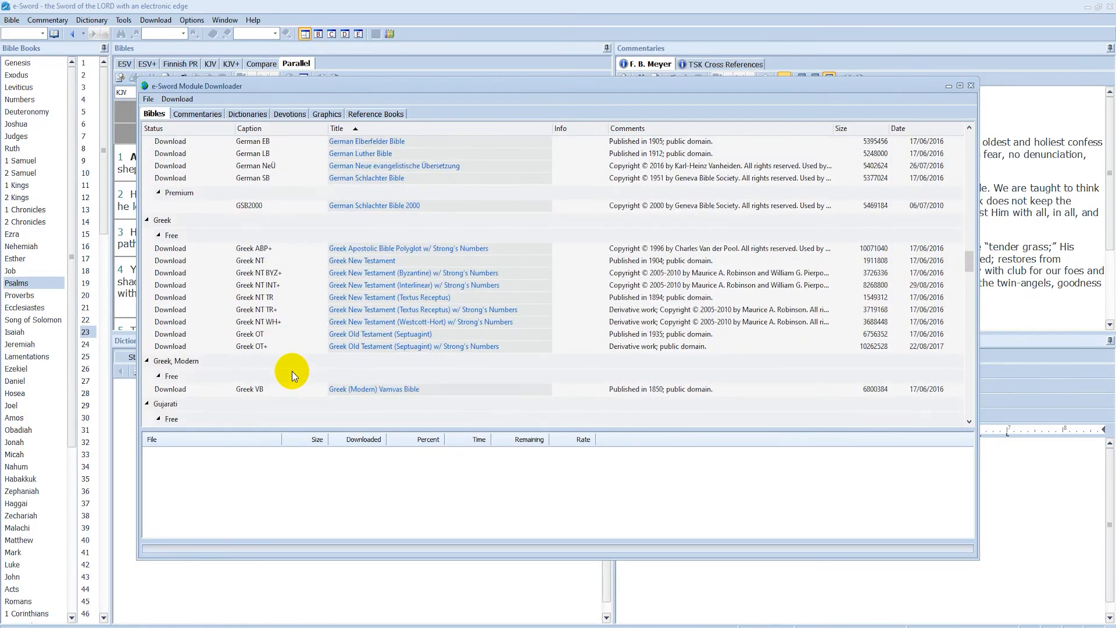
scroll(down, 3)
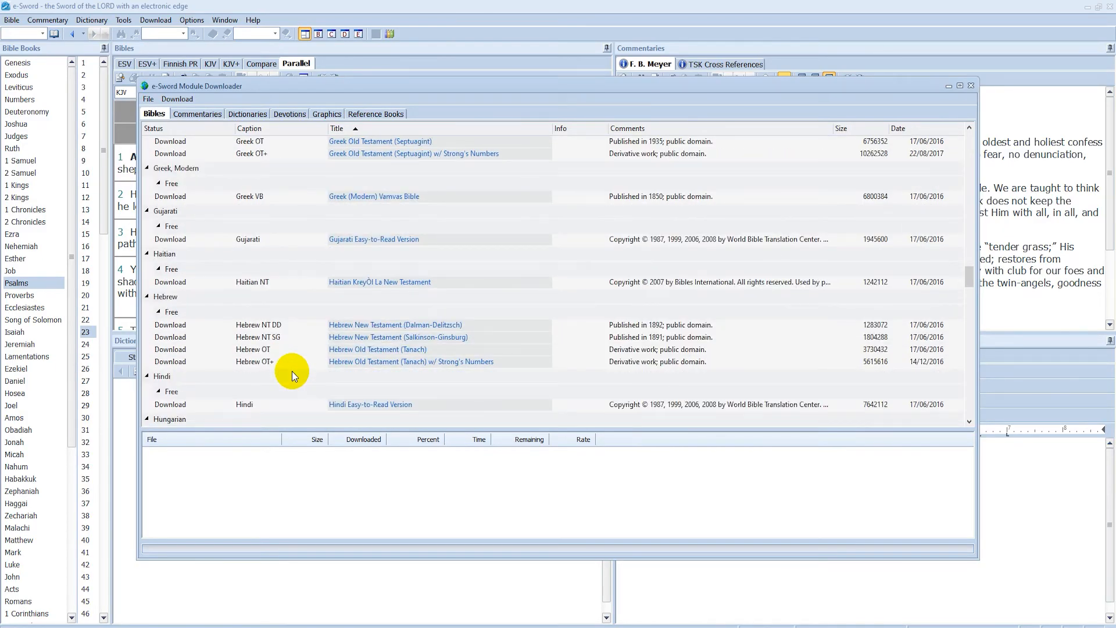
scroll(down, 3)
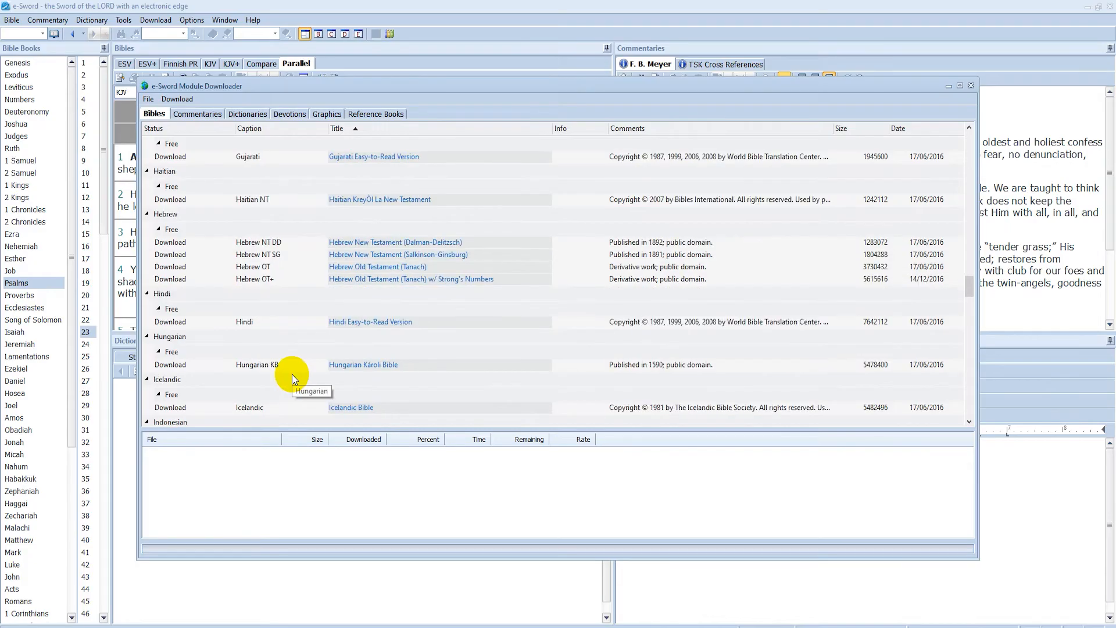
scroll(down, 3)
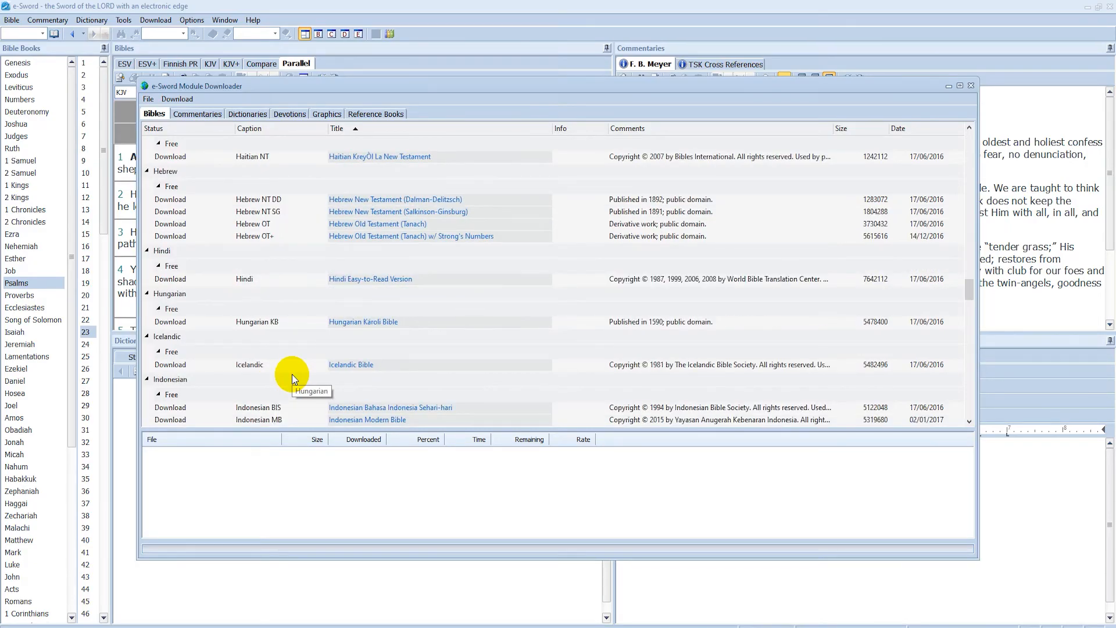
scroll(down, 3)
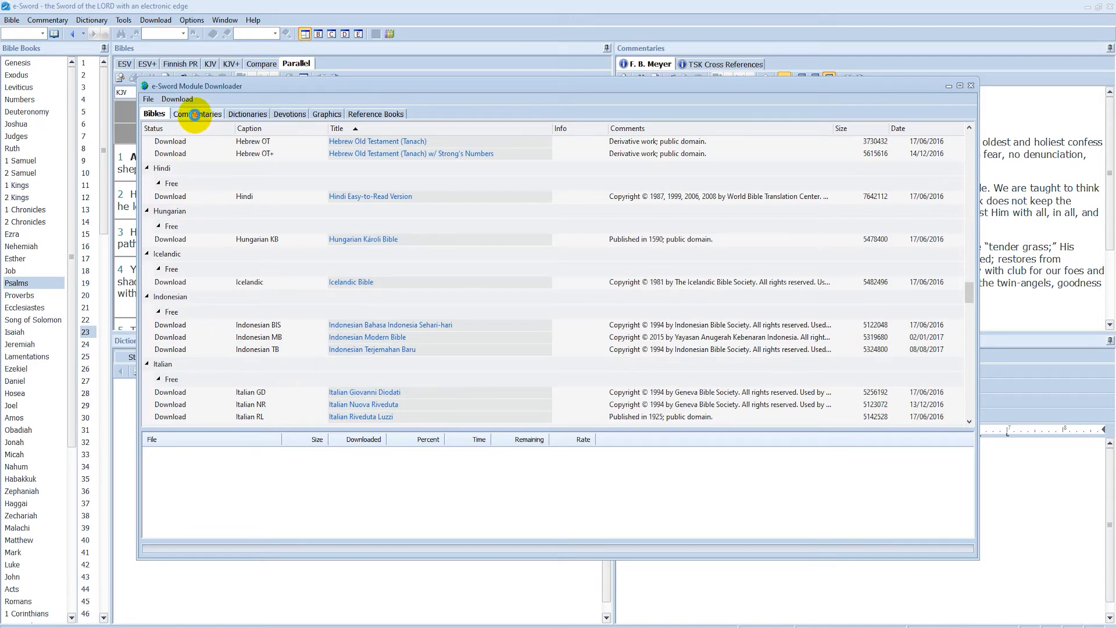
- Browse the downloadable commentaries list, then list the downloadable English dictionaries
click(195, 113)
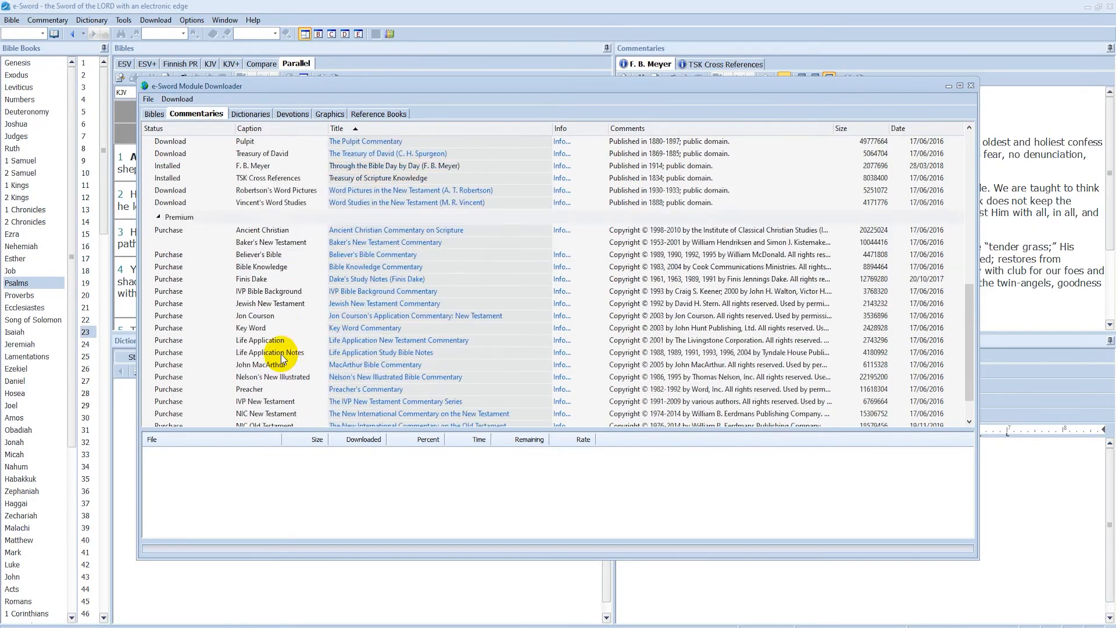
scroll(down, 3)
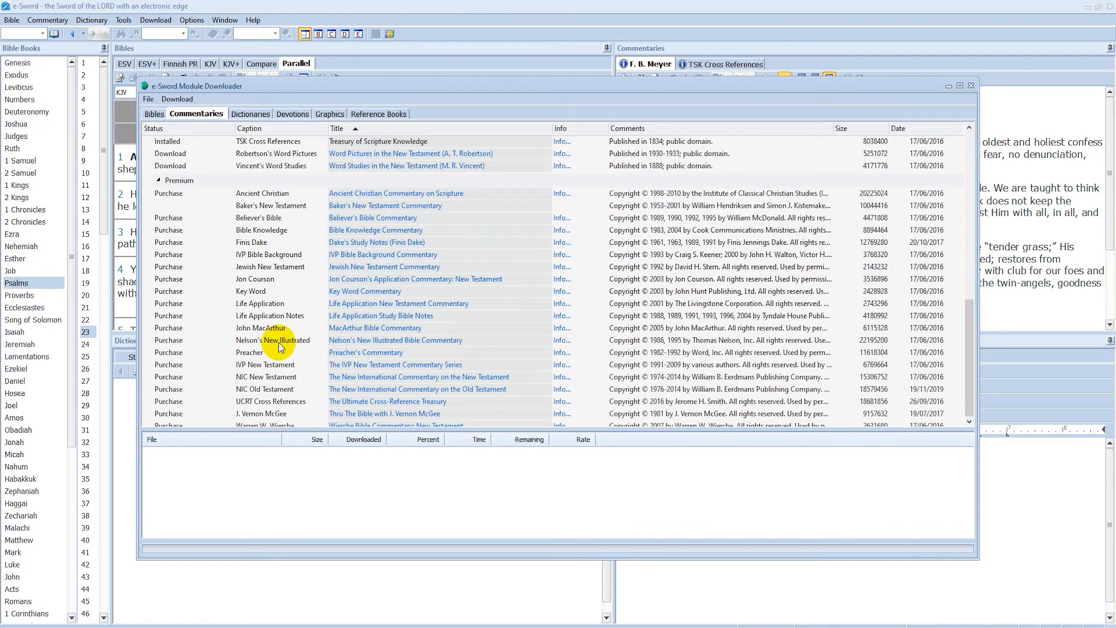
scroll(down, 3)
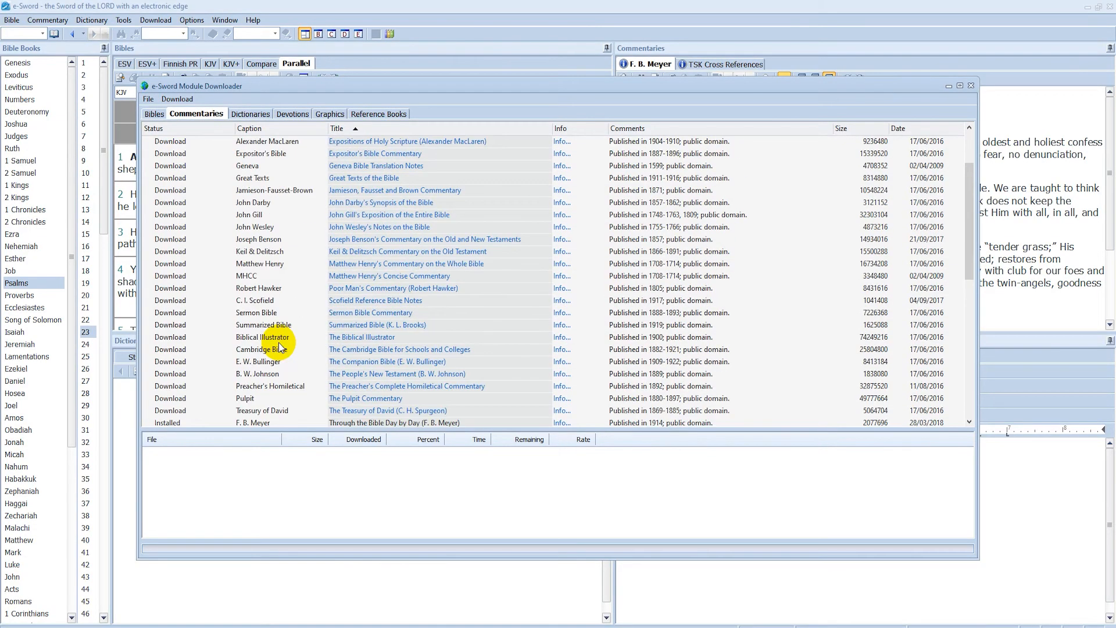
click(246, 114)
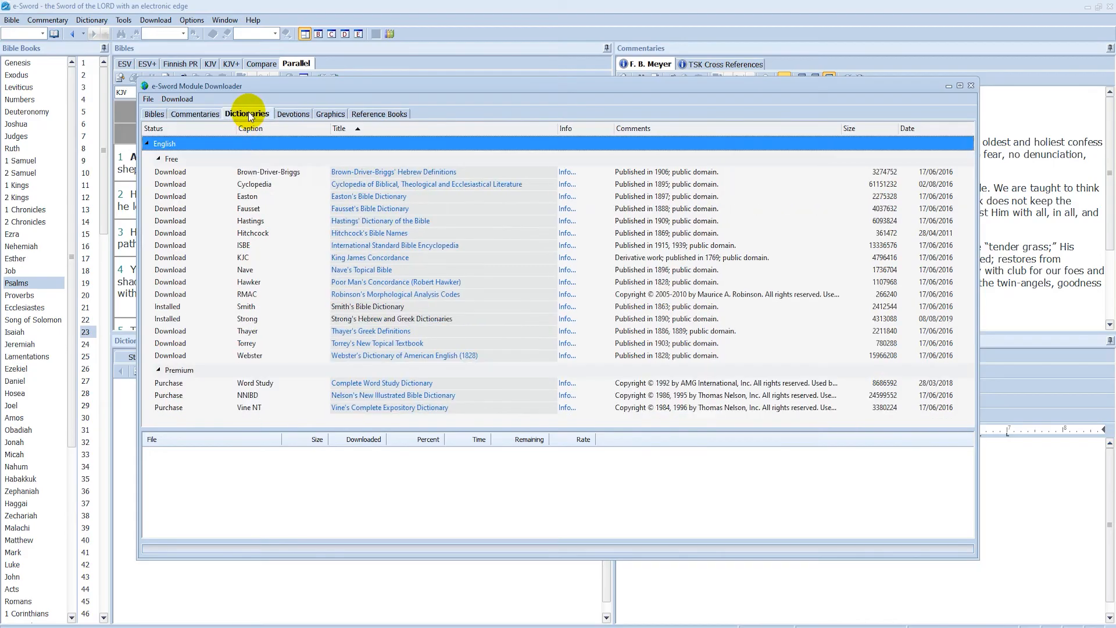
- Review downloadable devotions, graphics and reference books, then close the Module Downloader
click(288, 114)
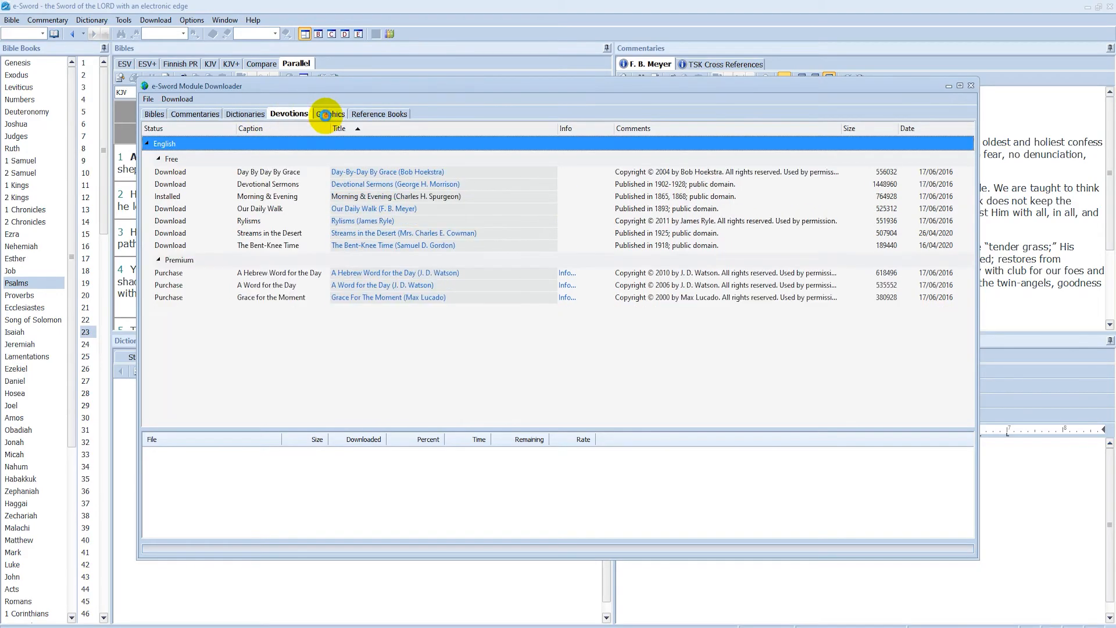
click(325, 114)
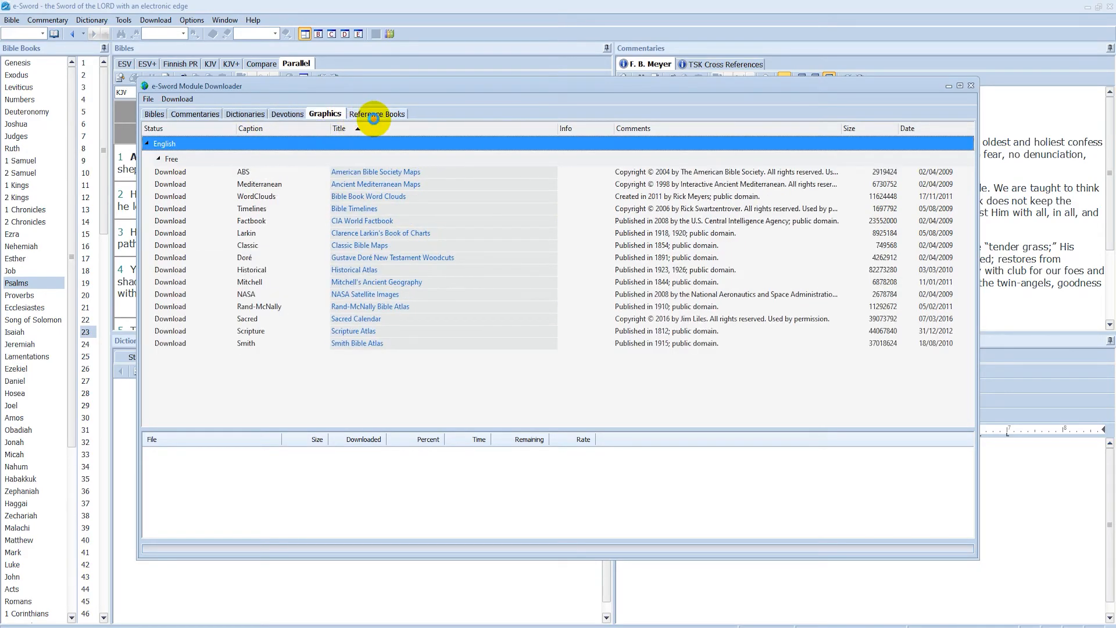
click(376, 112)
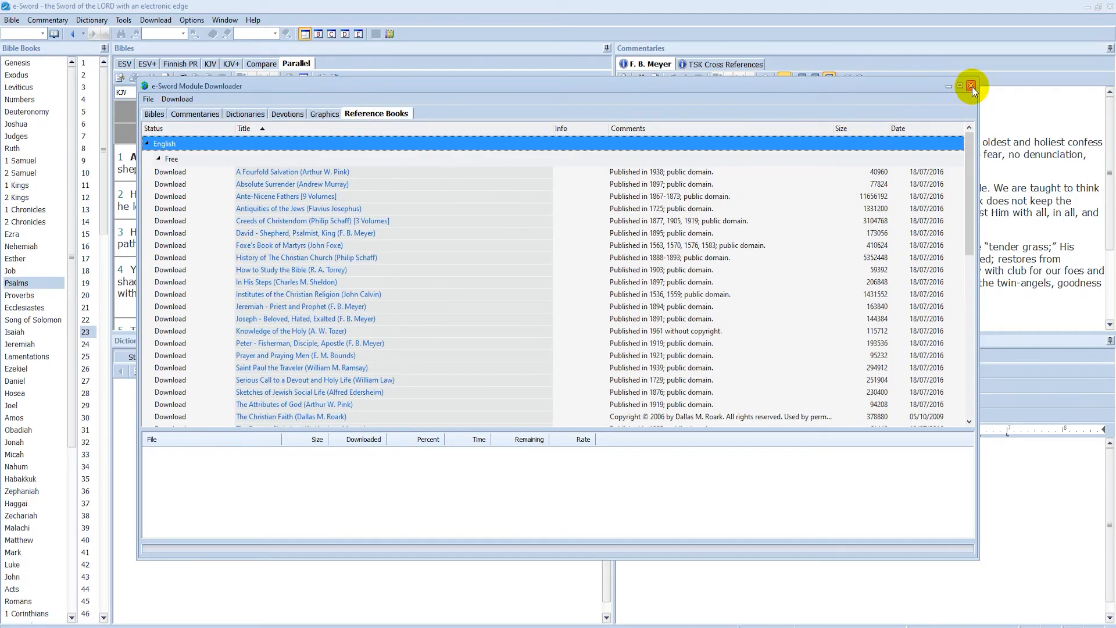
mouse_move(972, 86)
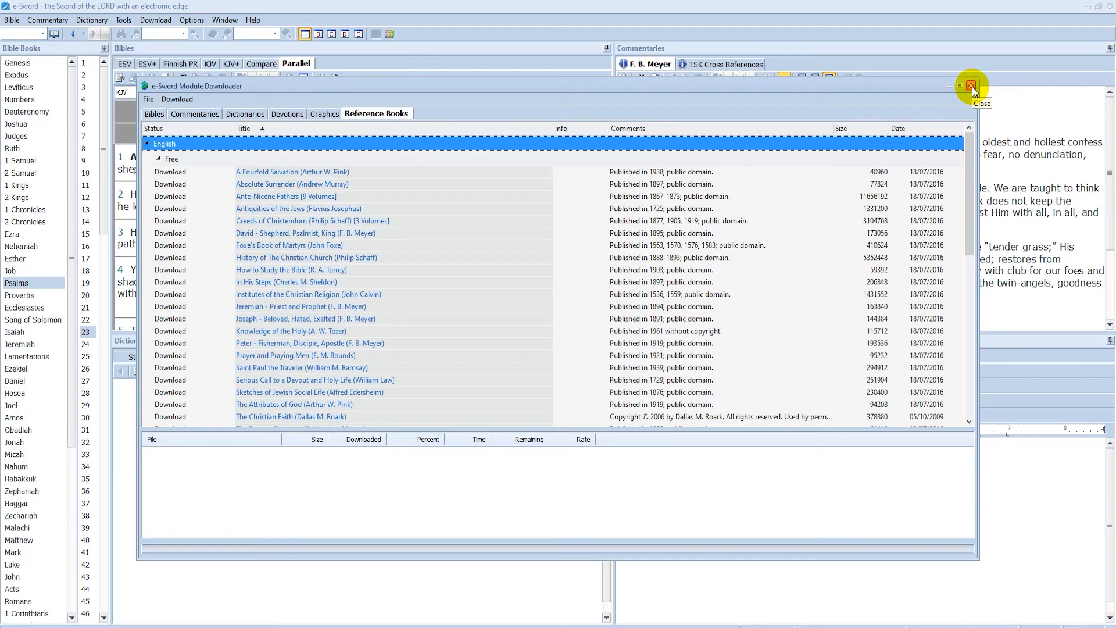
click(970, 85)
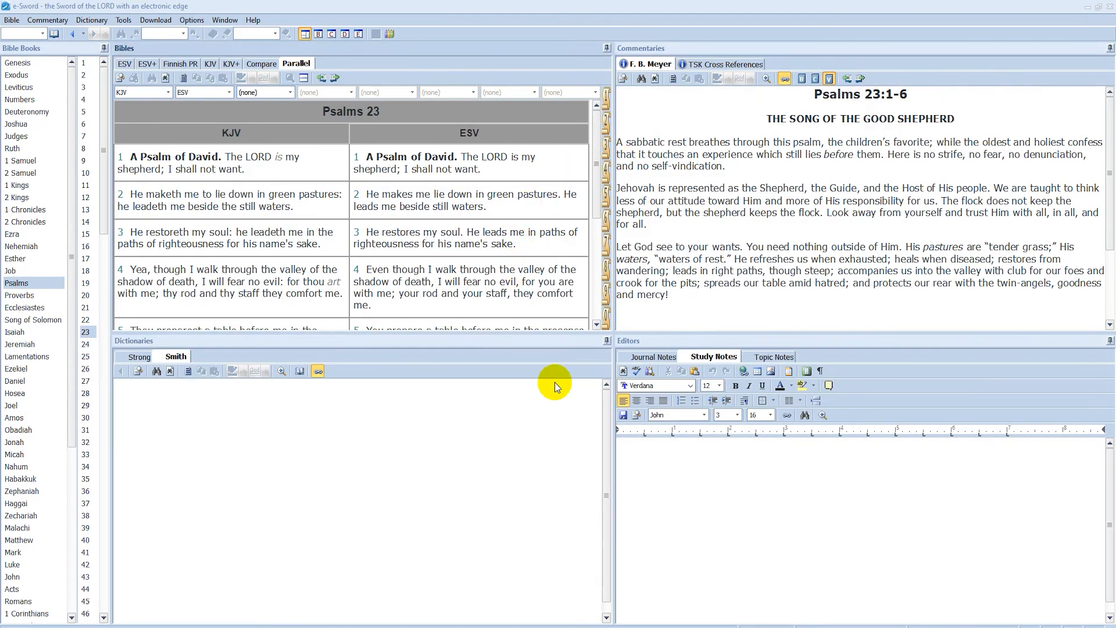
mouse_move(547, 415)
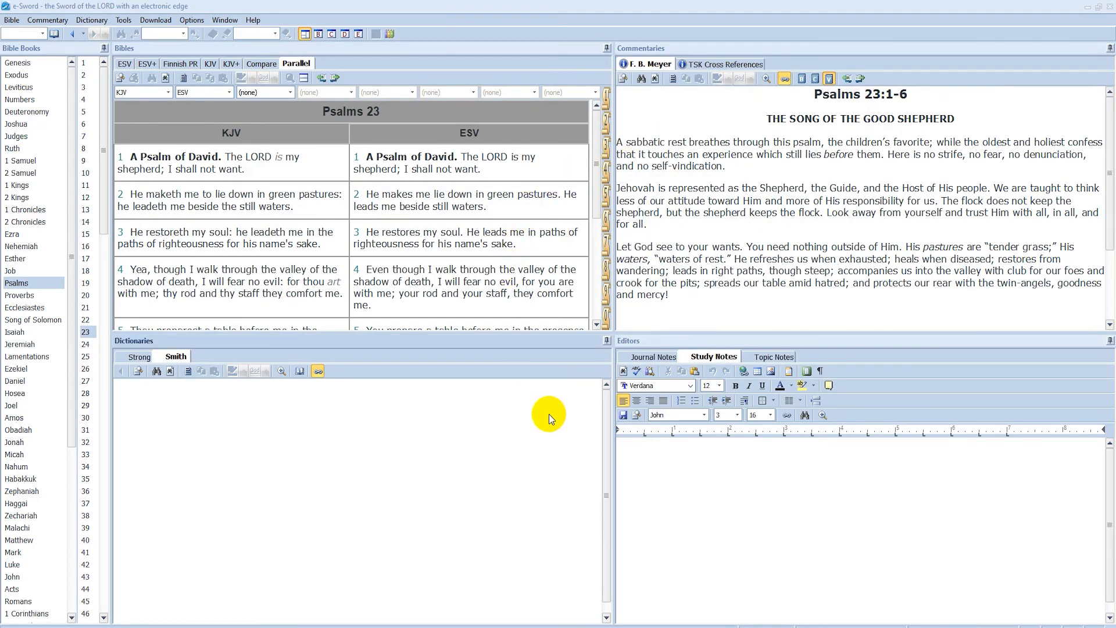